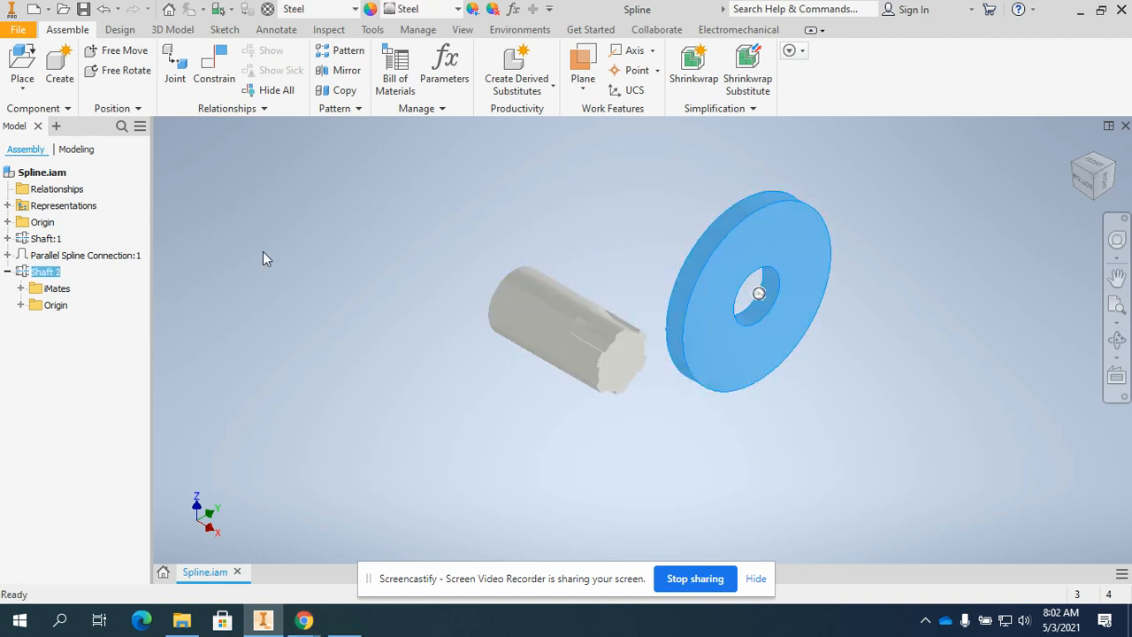
# Open the Shaft:2 disc part on its own from the browser's context menu
pyautogui.rightClick(46, 273)
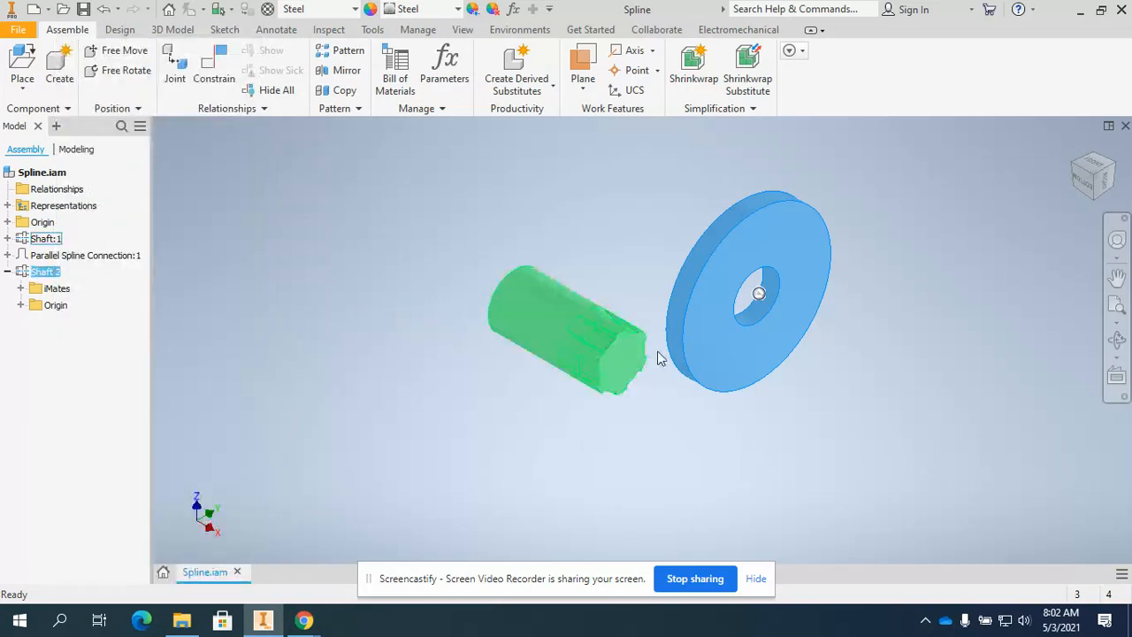
pyautogui.click(759, 293)
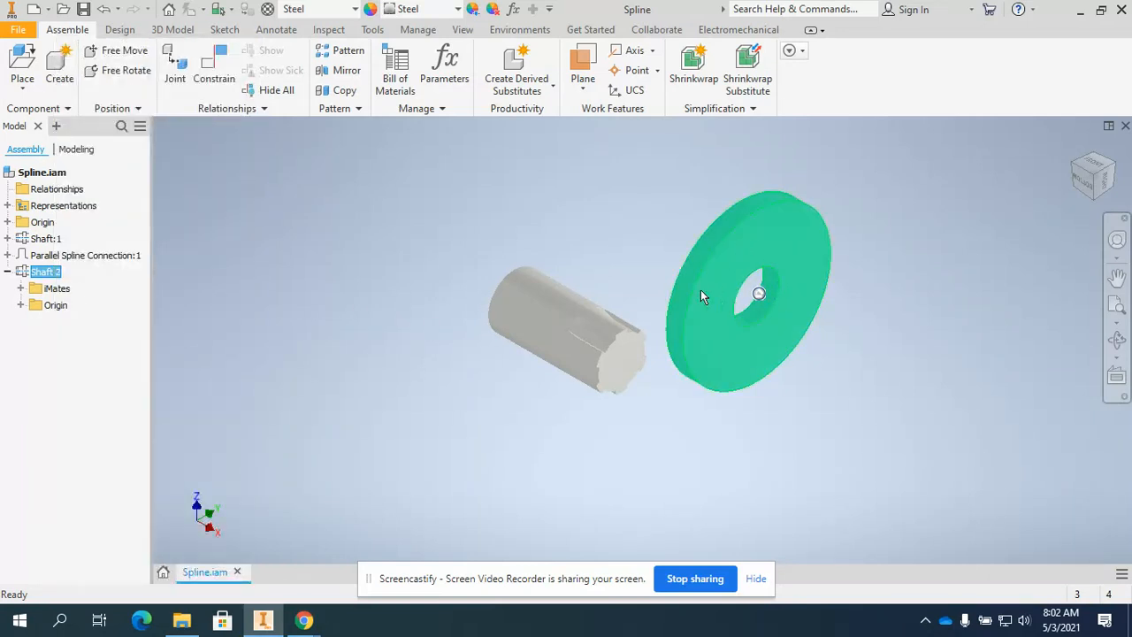
pyautogui.moveTo(757, 262)
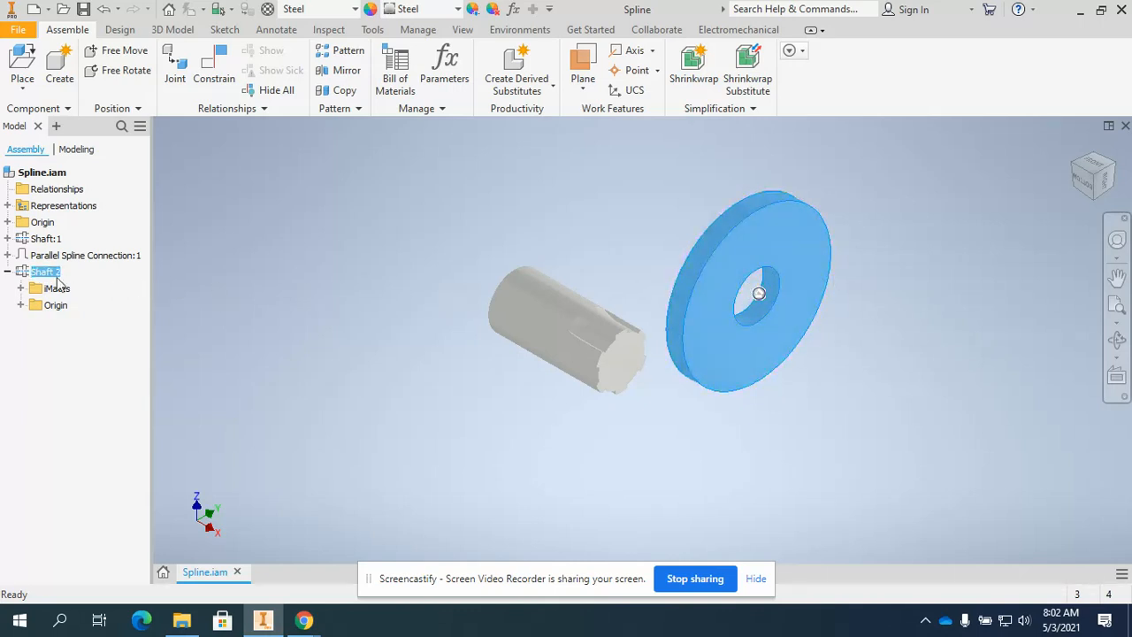
pyautogui.rightClick(46, 273)
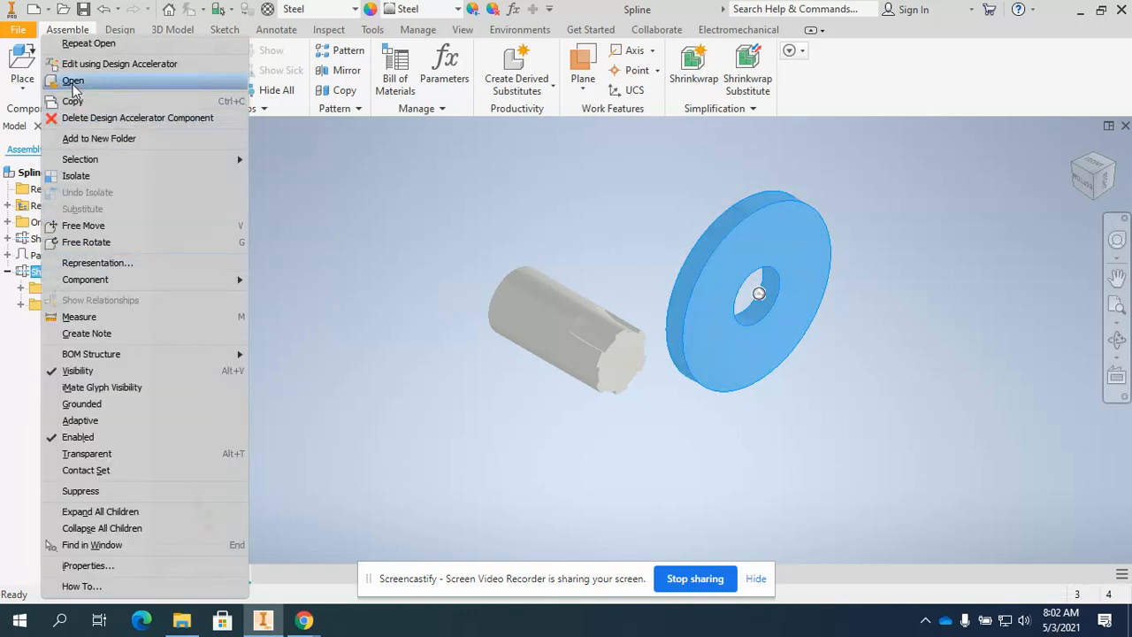
pyautogui.click(72, 81)
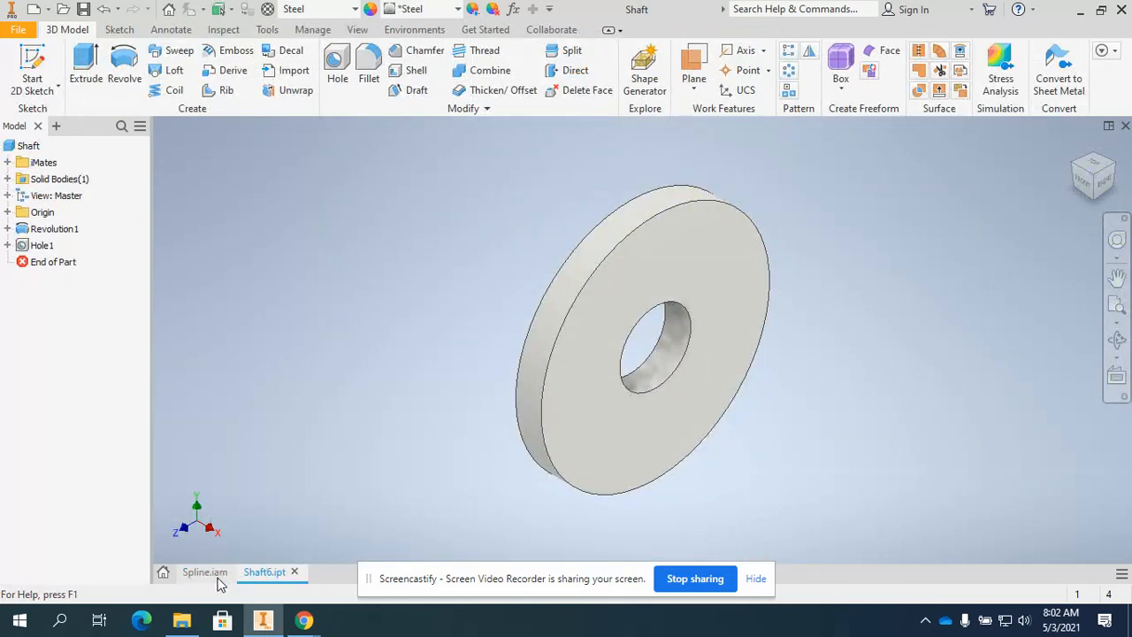
pyautogui.moveTo(266, 573)
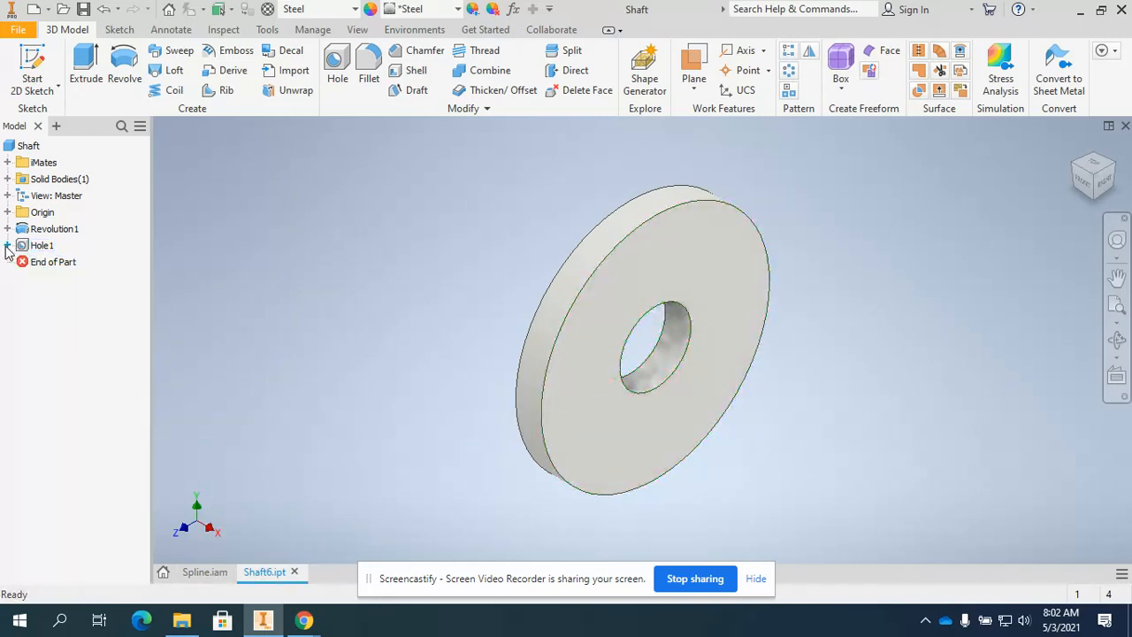
pyautogui.click(9, 244)
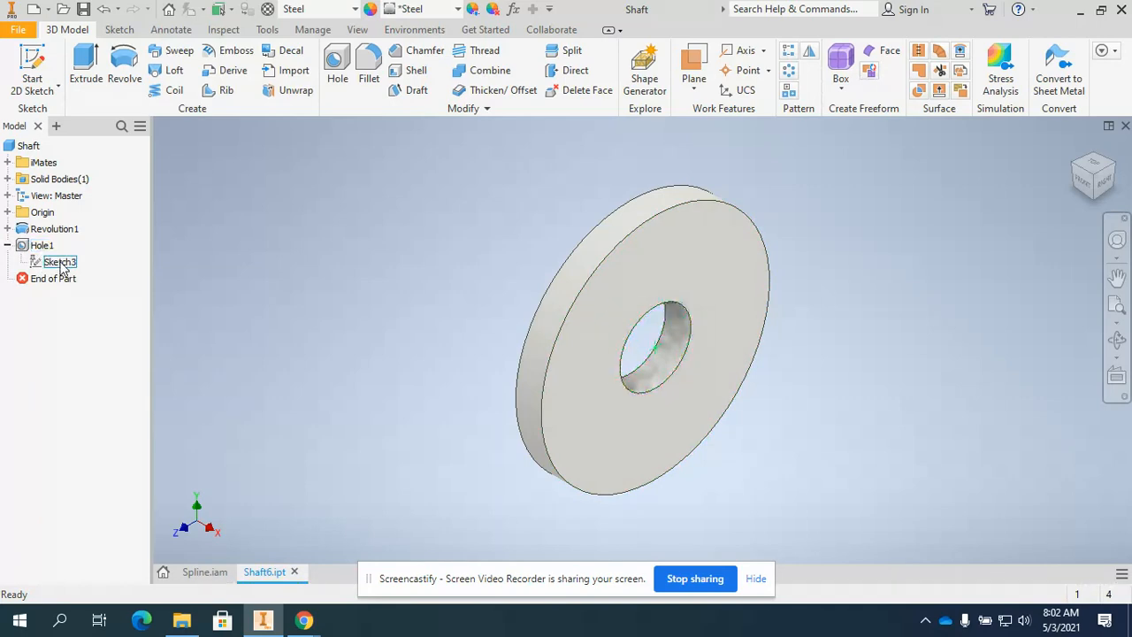
pyautogui.click(42, 244)
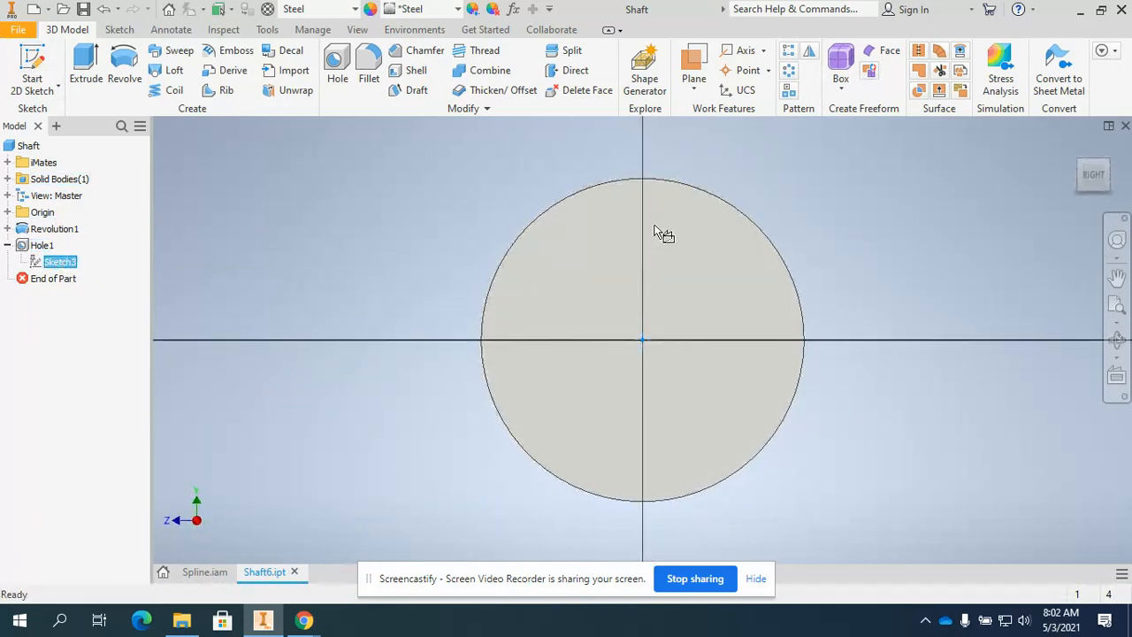
pyautogui.click(120, 28)
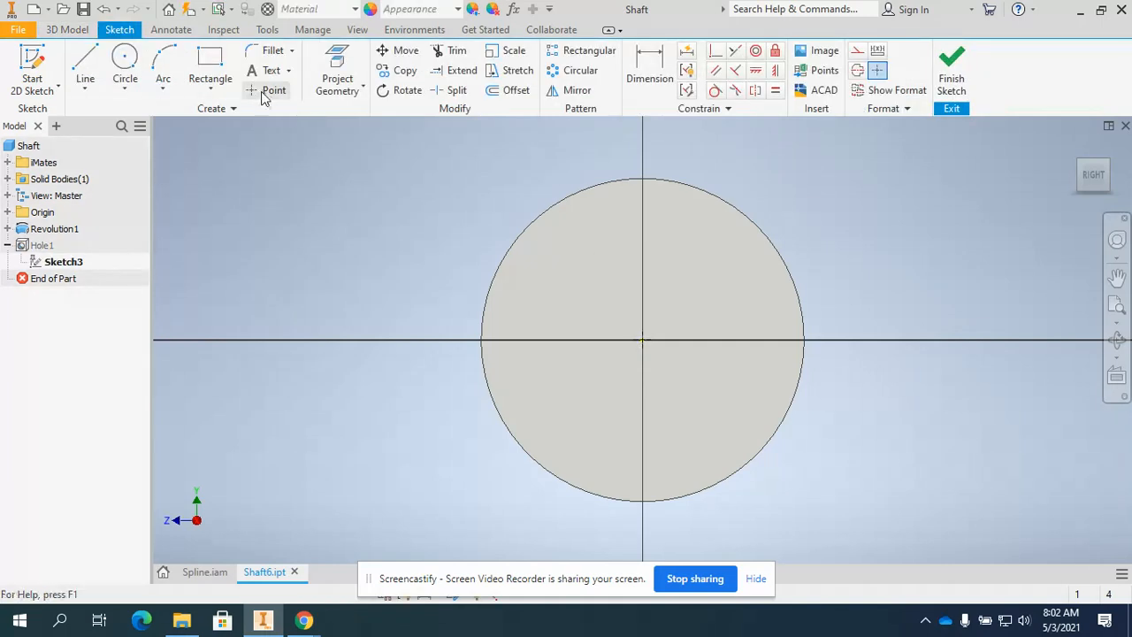
pyautogui.moveTo(272, 90)
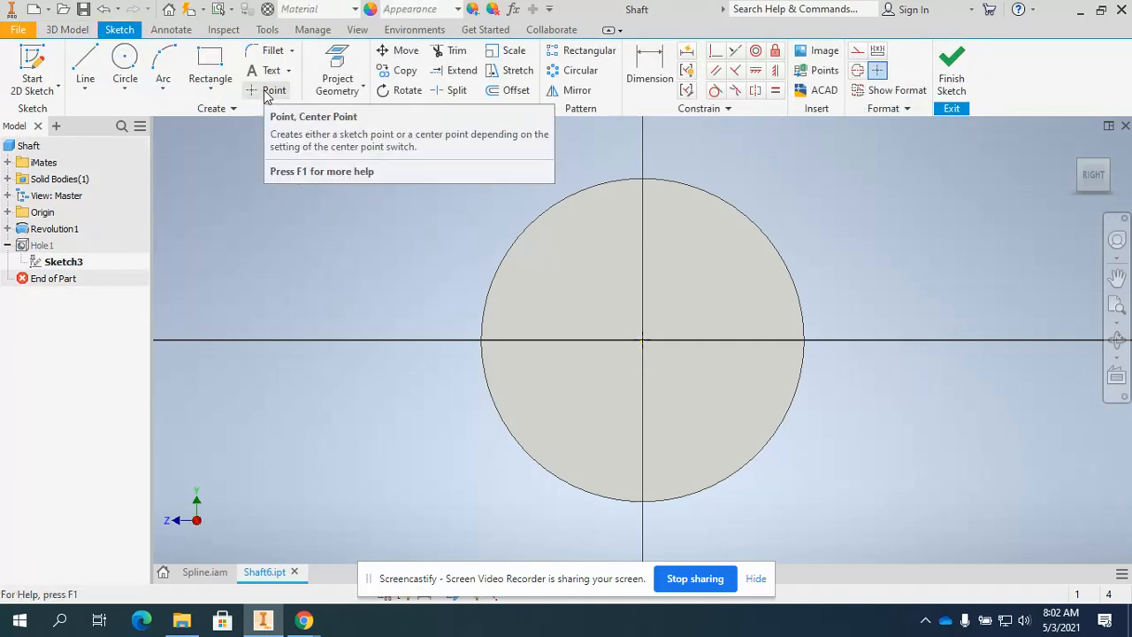
pyautogui.moveTo(644, 343)
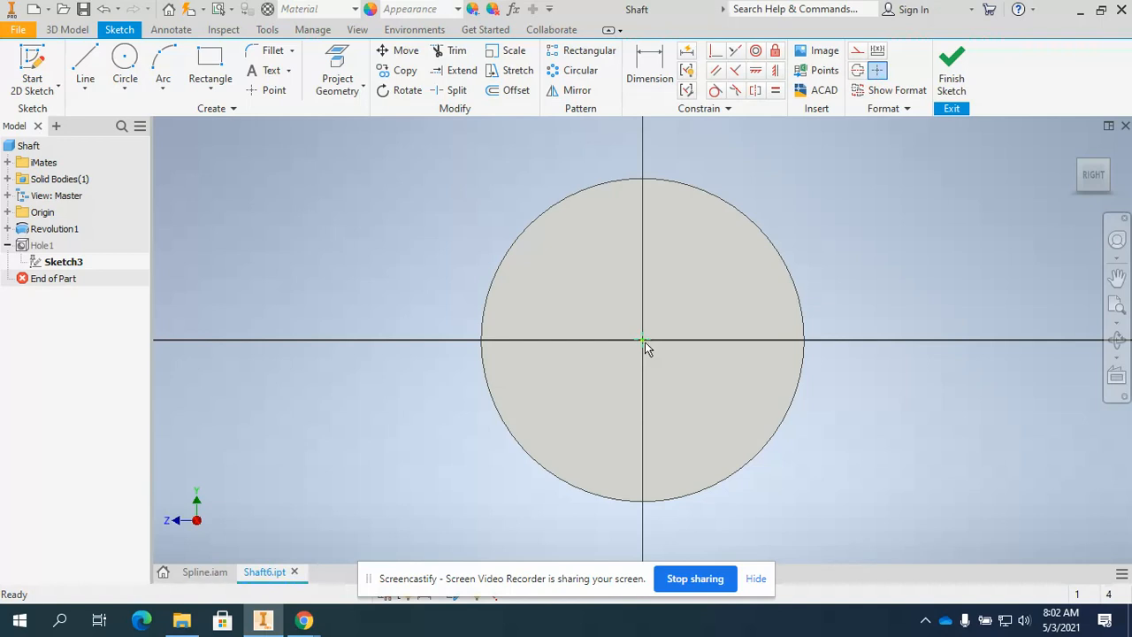
pyautogui.click(952, 68)
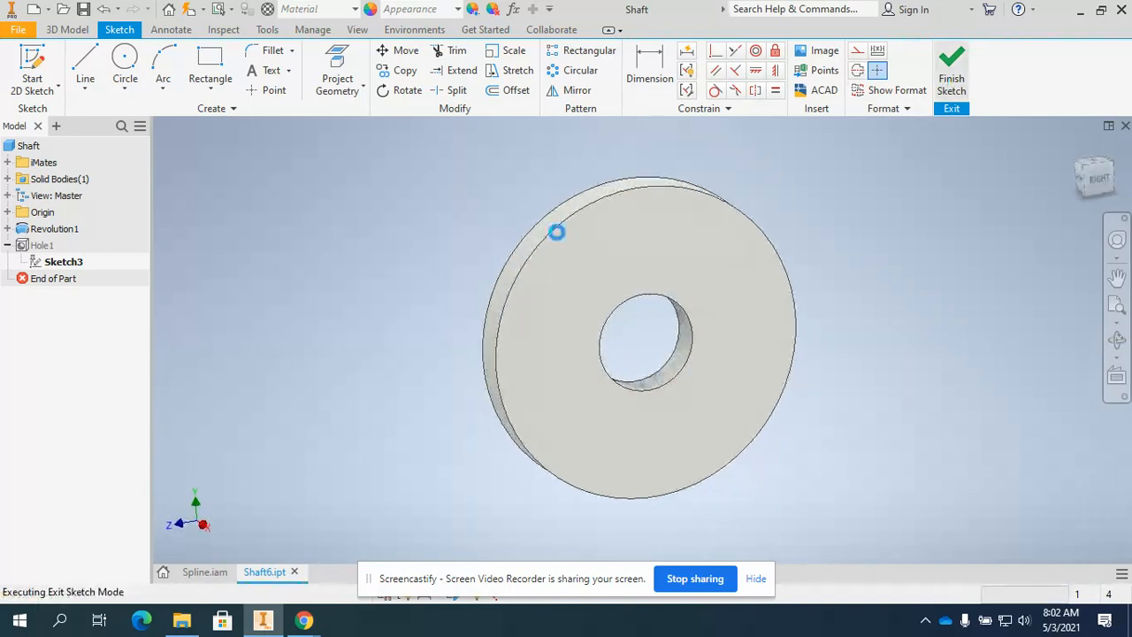
# Edit Hole1 and confirm its 28 mm diameter unchanged
pyautogui.click(952, 68)
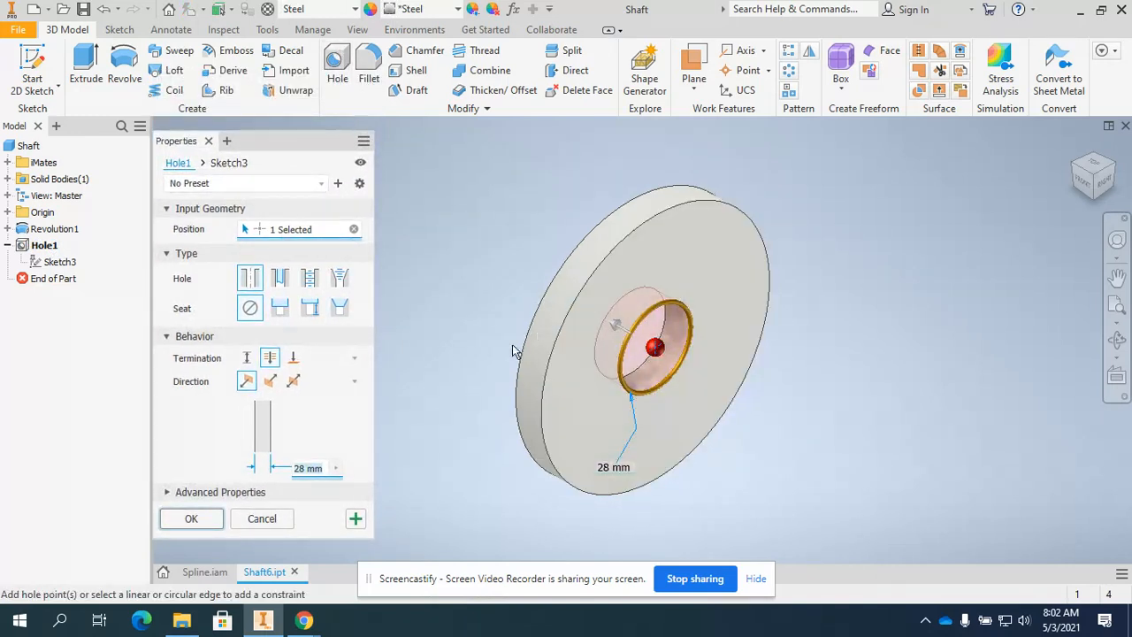
pyautogui.moveTo(298, 404)
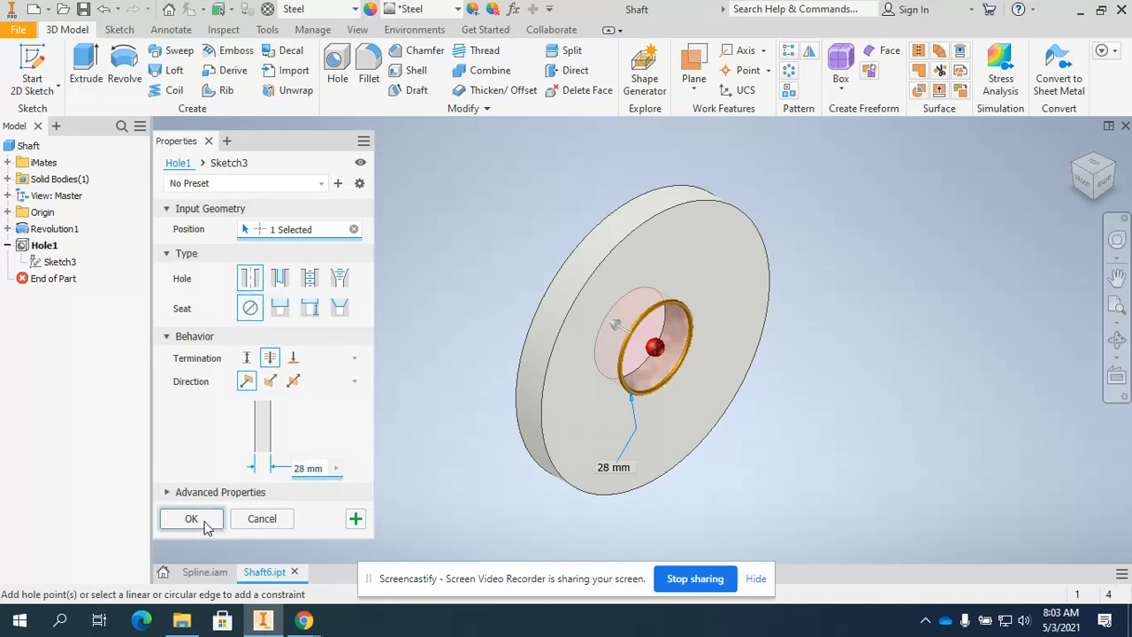
pyautogui.click(191, 519)
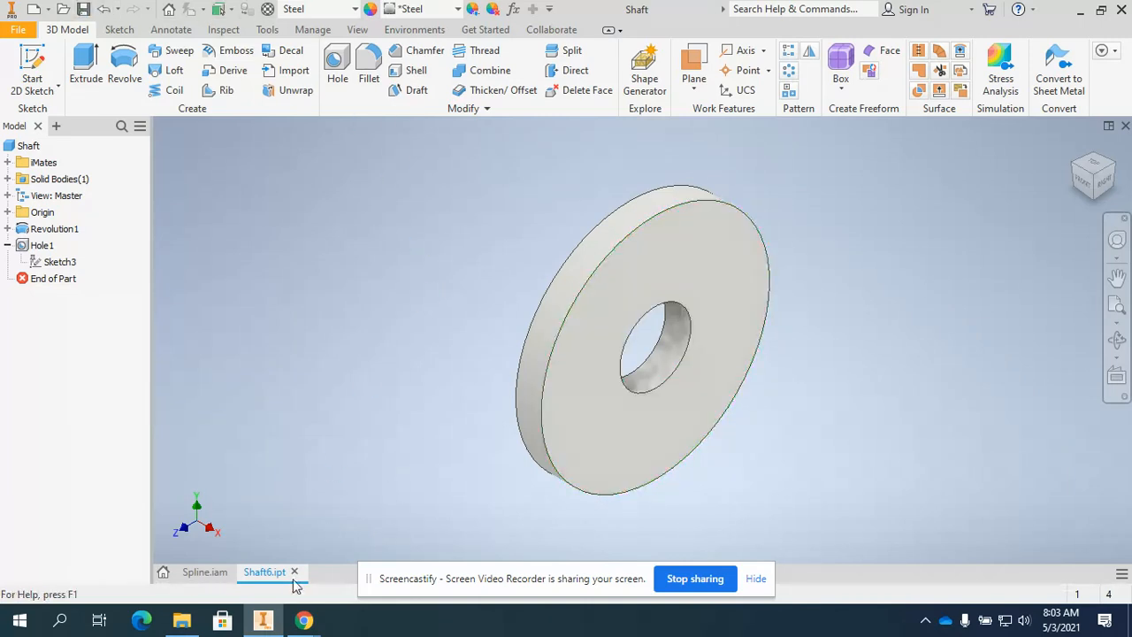
# Return to Spline.iam and list the spline connection types under the Design tools
pyautogui.click(205, 572)
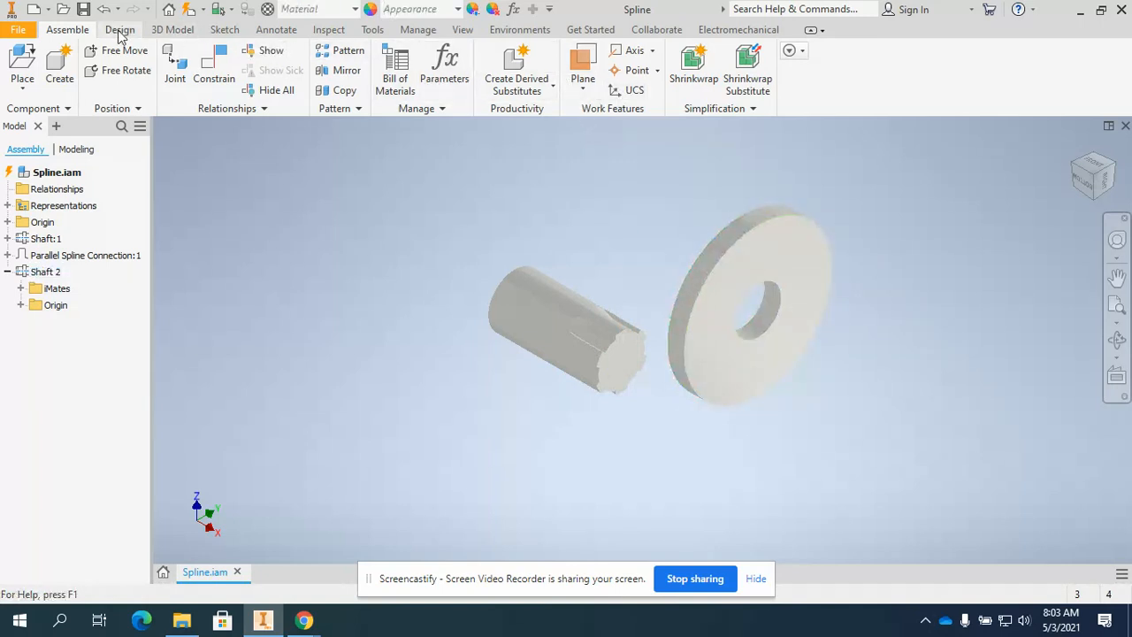
pyautogui.click(120, 29)
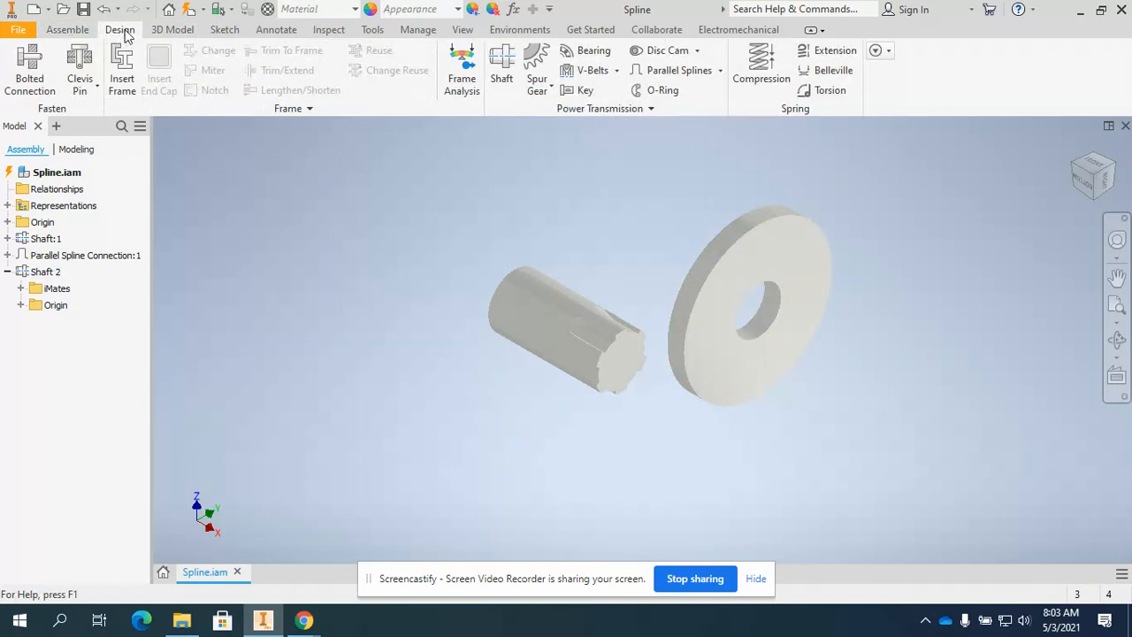
pyautogui.click(704, 70)
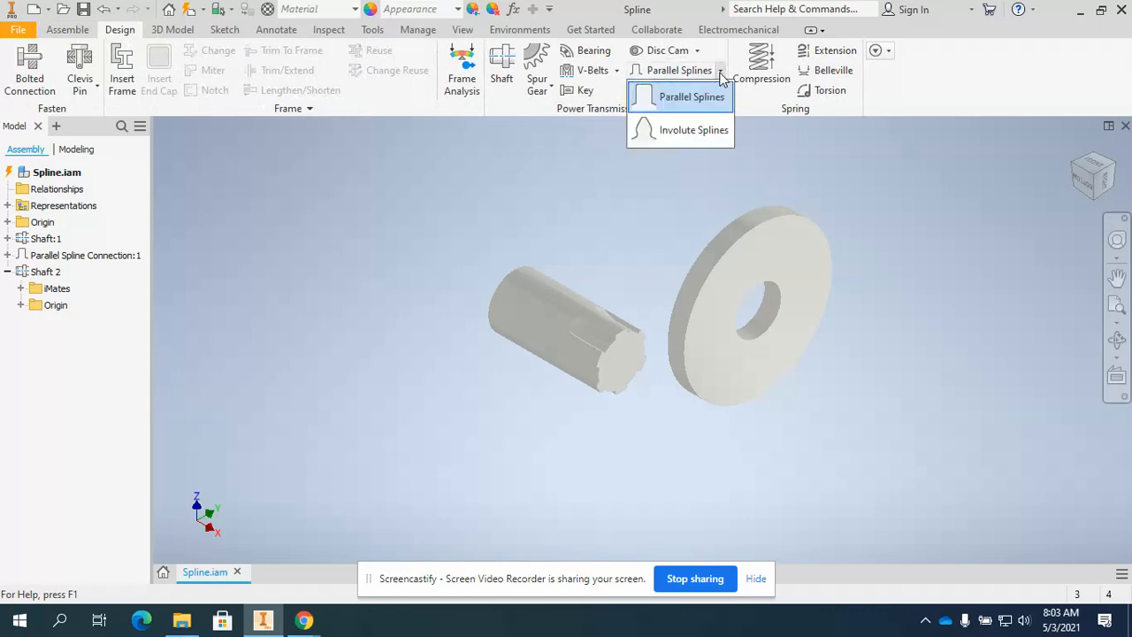
# Start a Parallel Splines connection sized 6x28x32 with length 12 mm and begin picking hub groove references
pyautogui.click(691, 96)
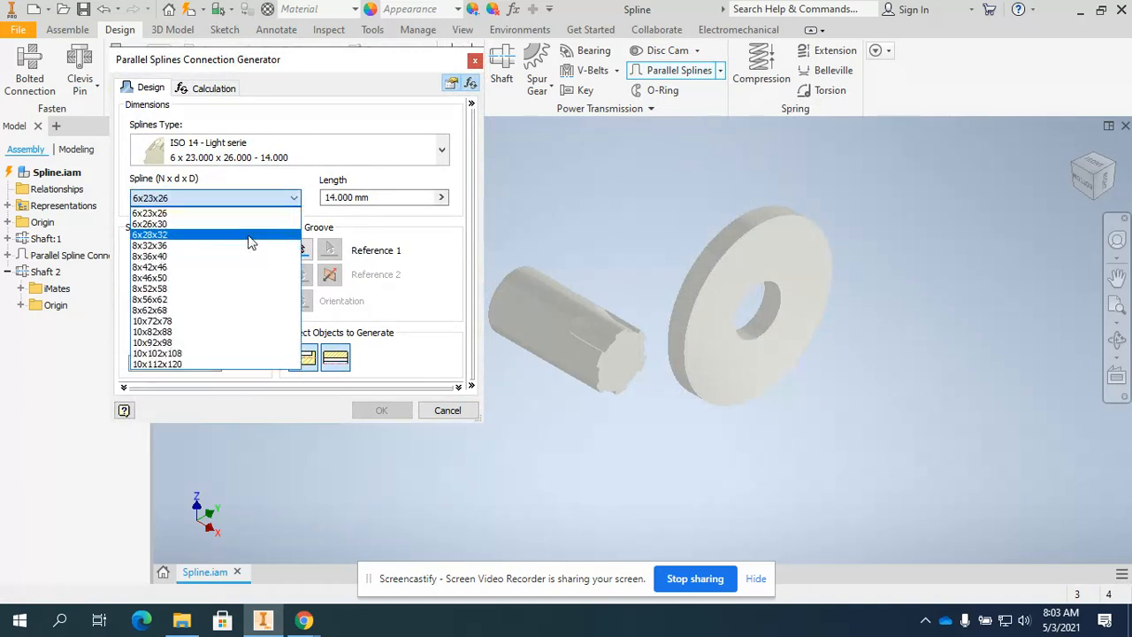
pyautogui.click(149, 233)
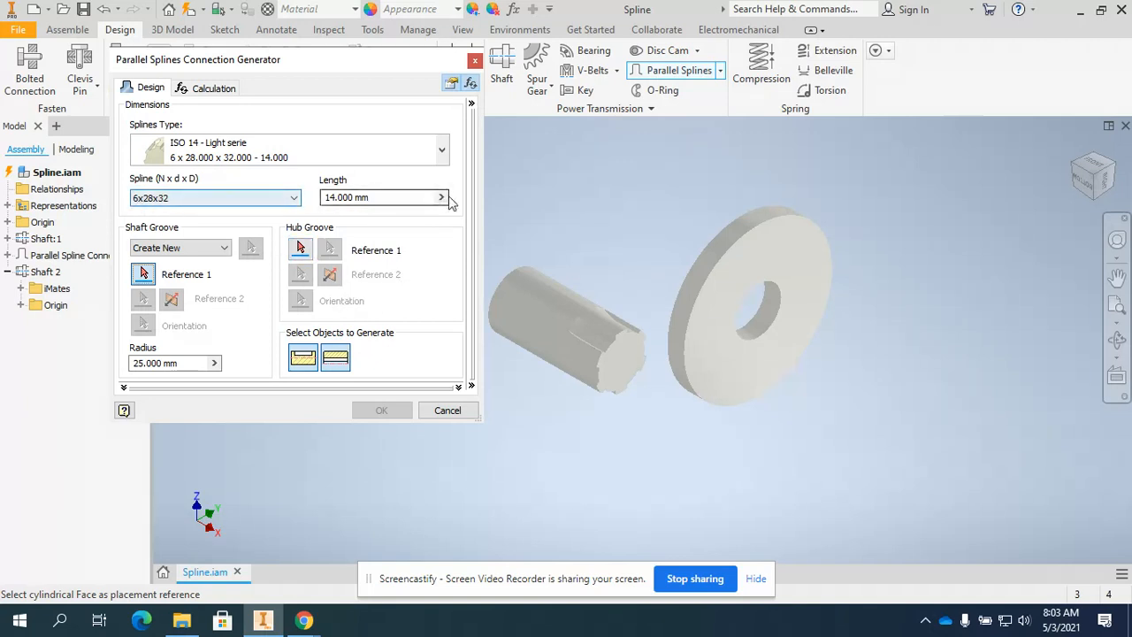
pyautogui.write('1')
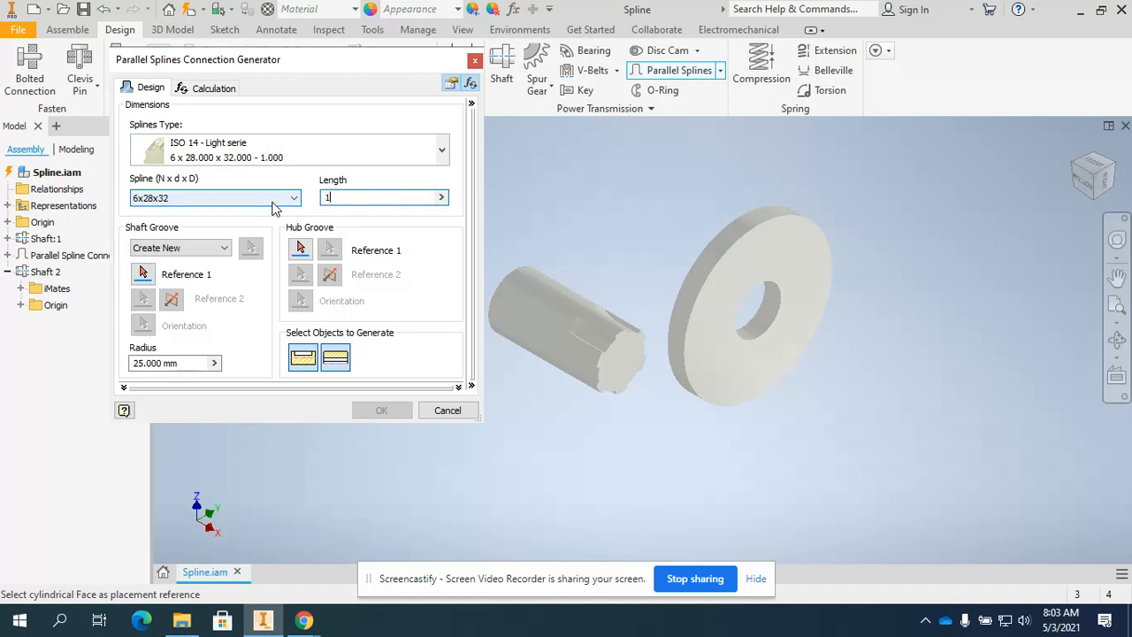
pyautogui.write('2')
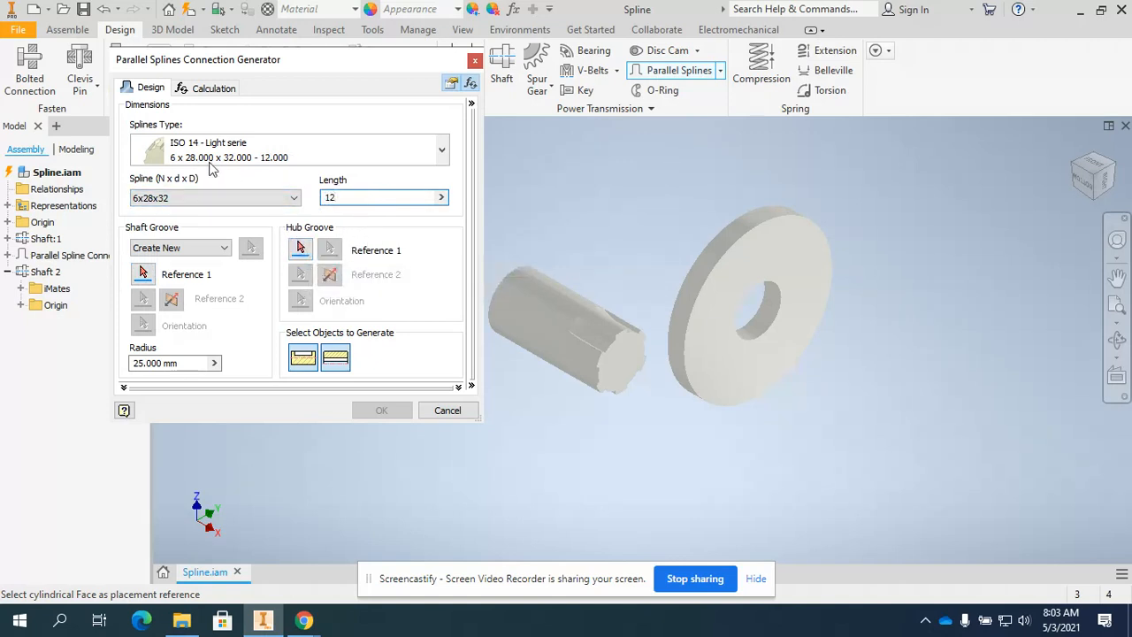
pyautogui.click(300, 249)
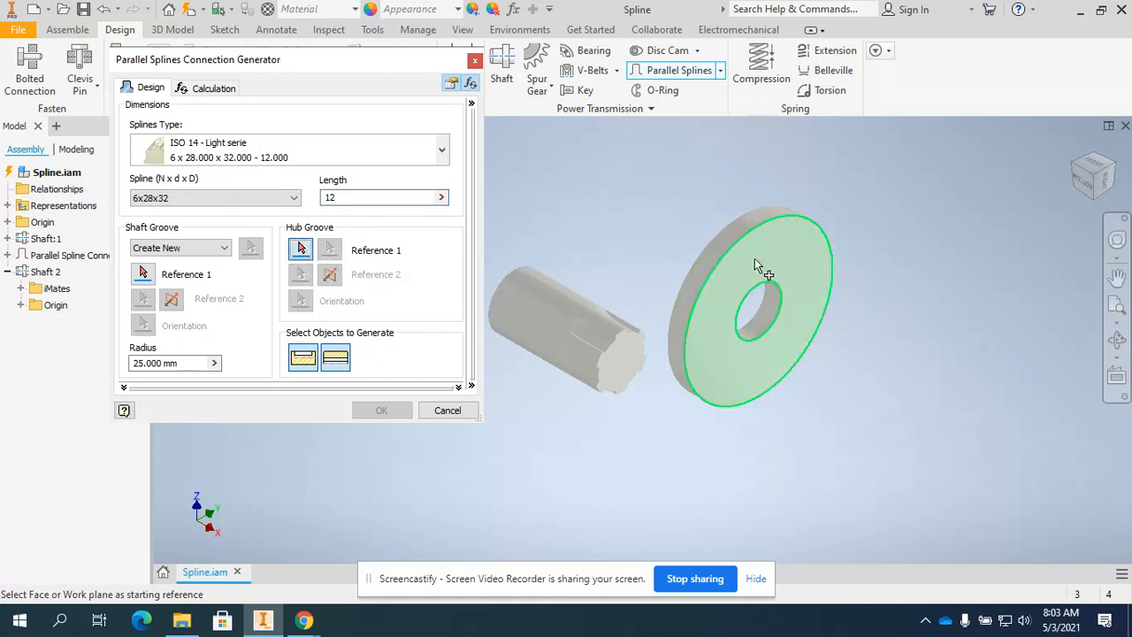
pyautogui.moveTo(761, 265)
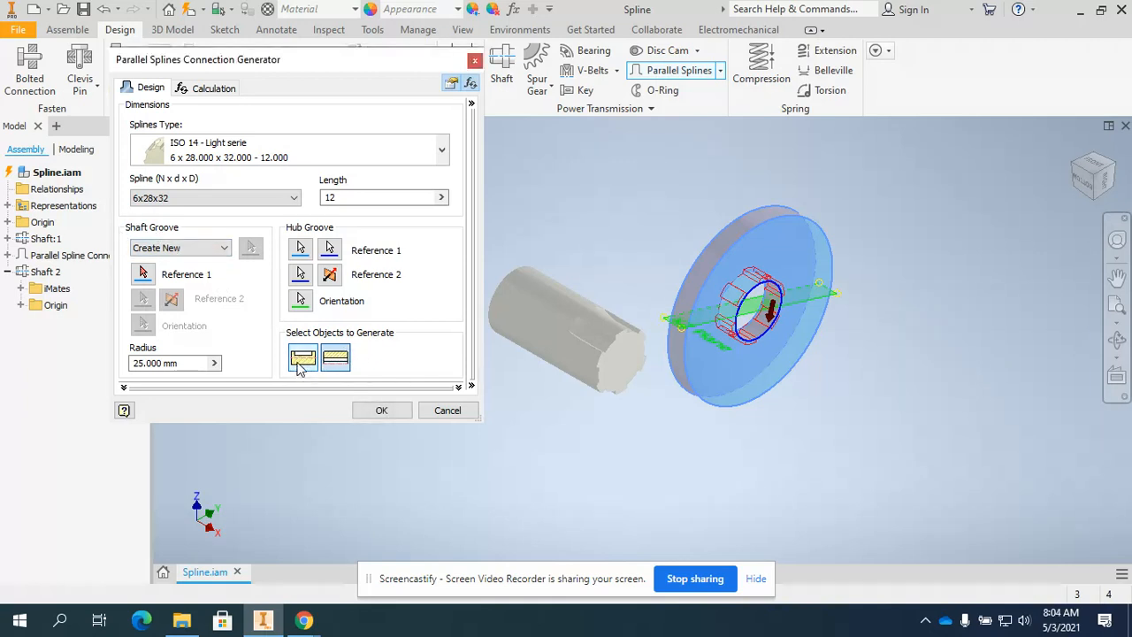
# Generate only the hub groove, cutting the spline into the disc's 28 mm bore
pyautogui.click(302, 358)
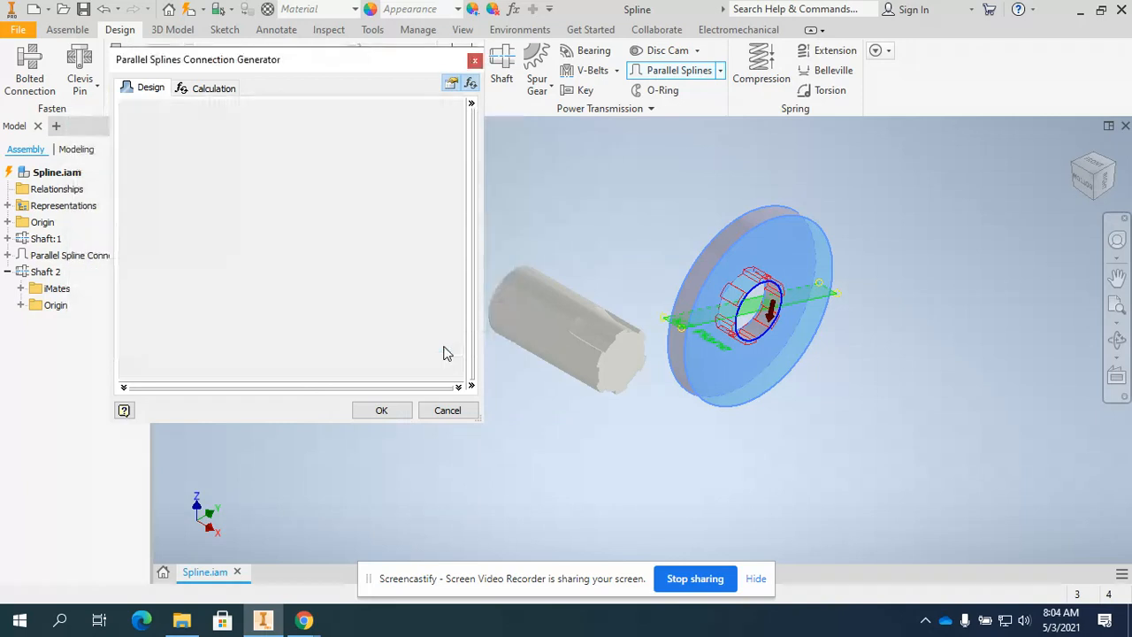
pyautogui.click(382, 411)
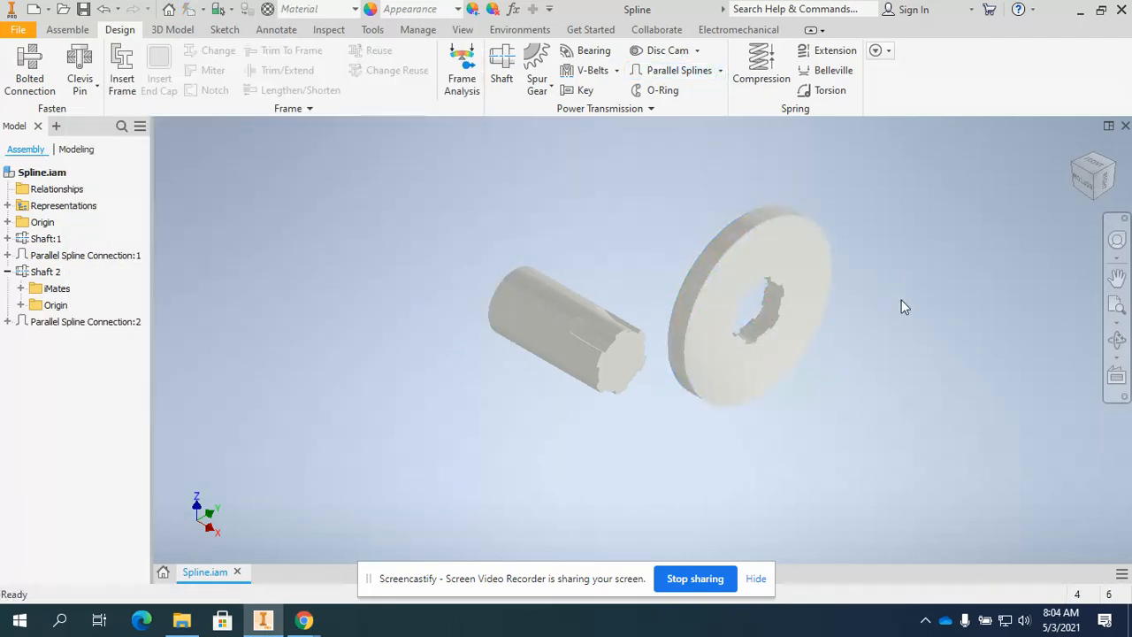
# Select the Shaft:2 disc to align it with the shaft end and return to the Assemble tools
pyautogui.click(752, 301)
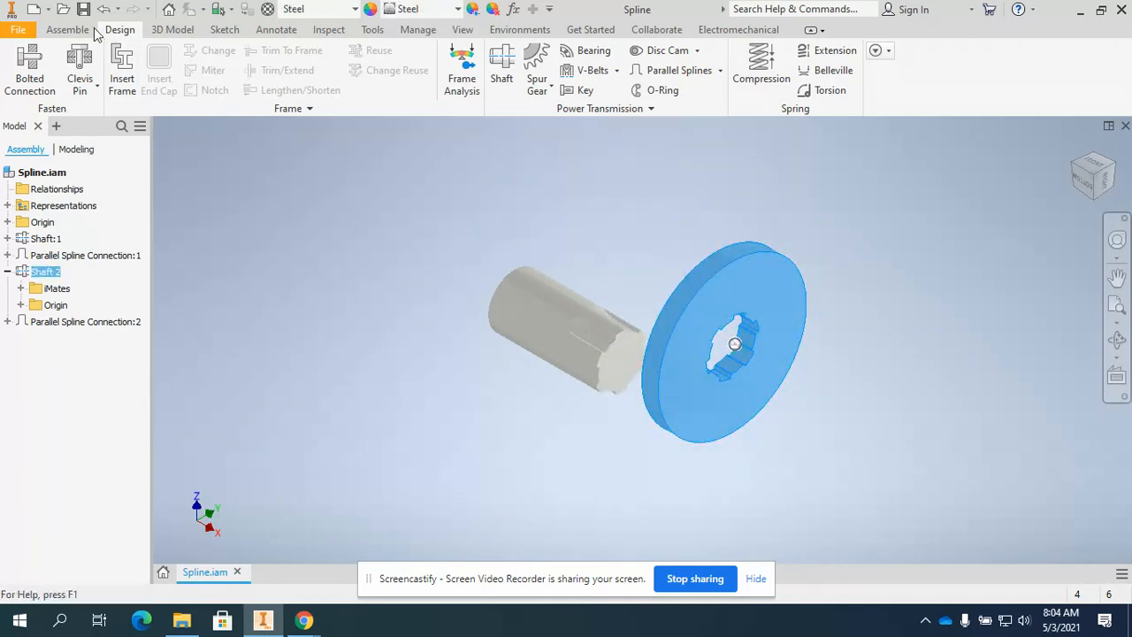
pyautogui.click(67, 28)
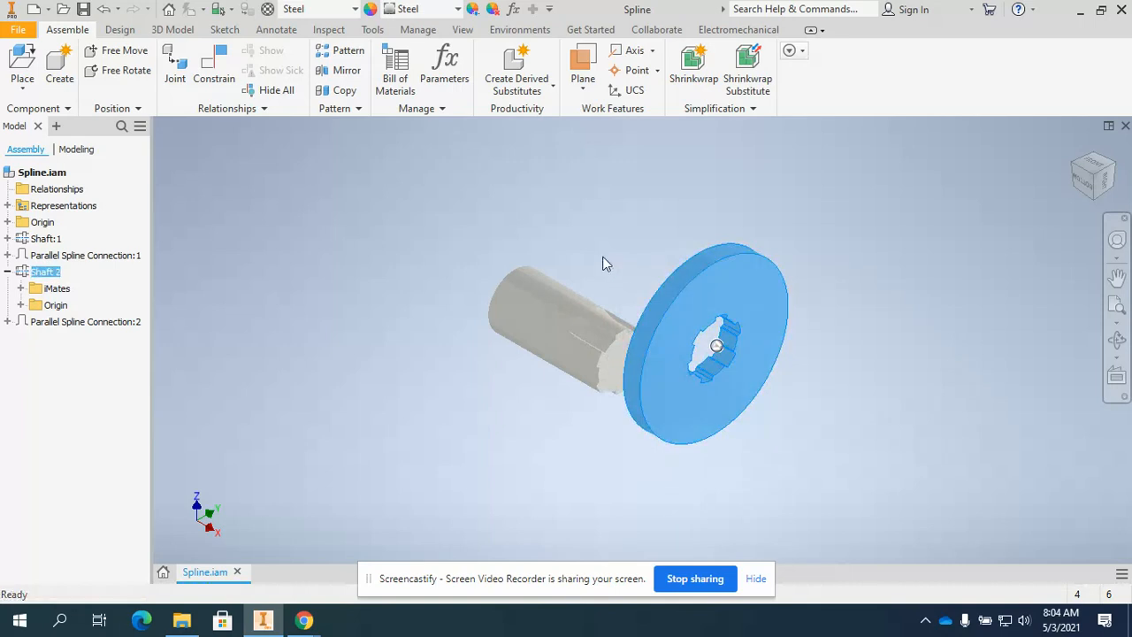
pyautogui.moveTo(593, 255)
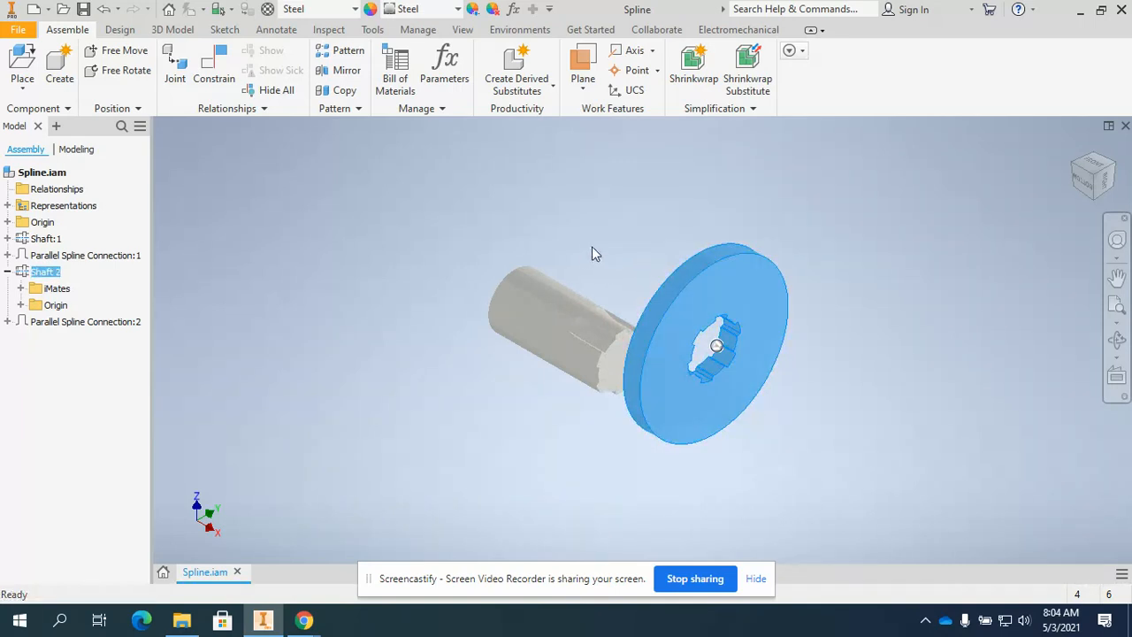